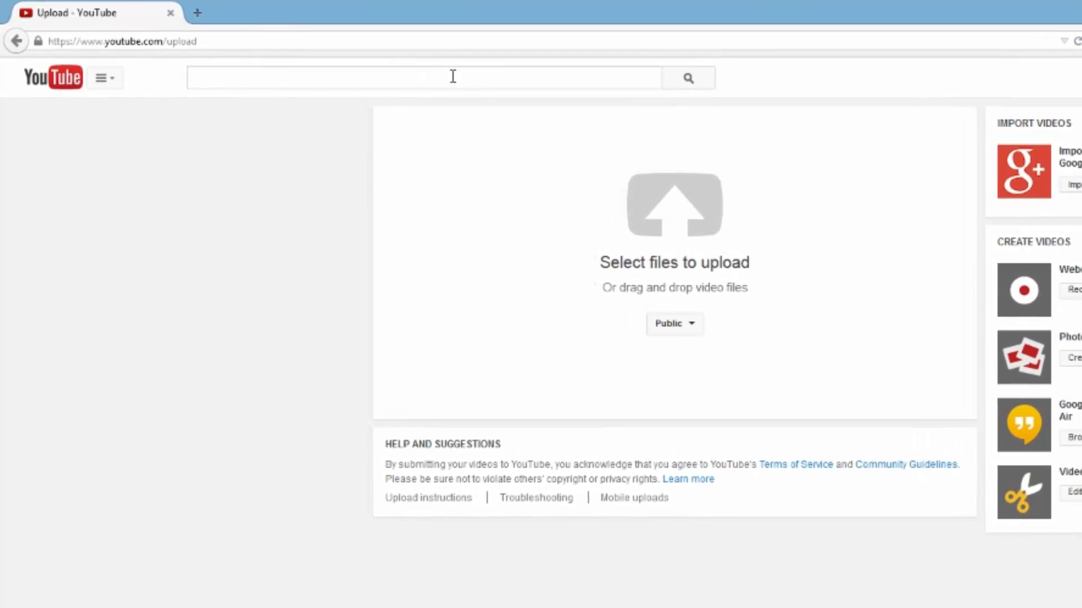
- Search YouTube for 'madden 15 money play'
click(424, 77)
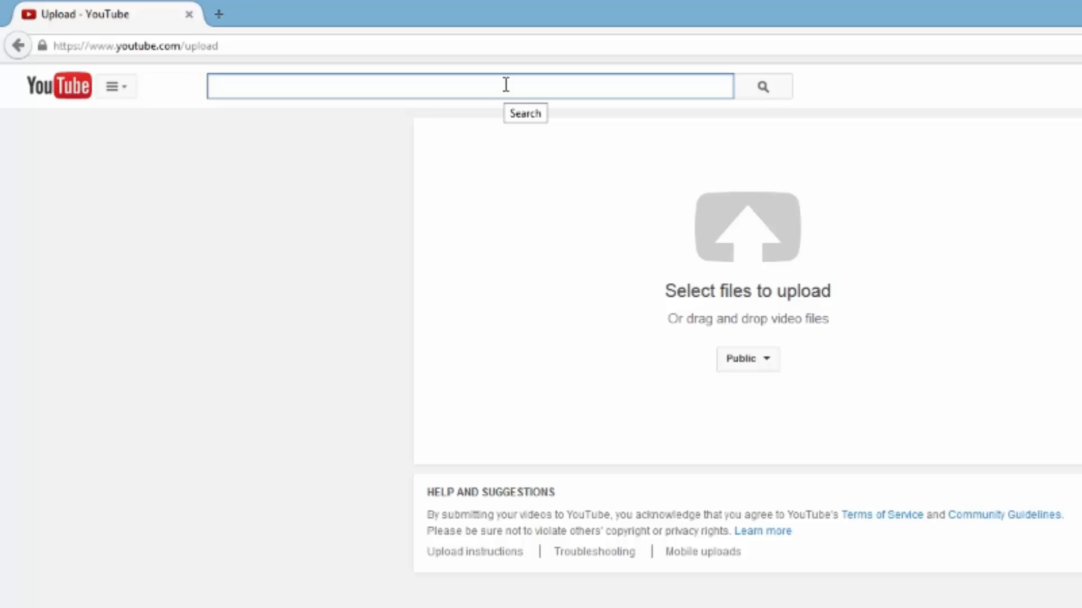
text(madden 1)
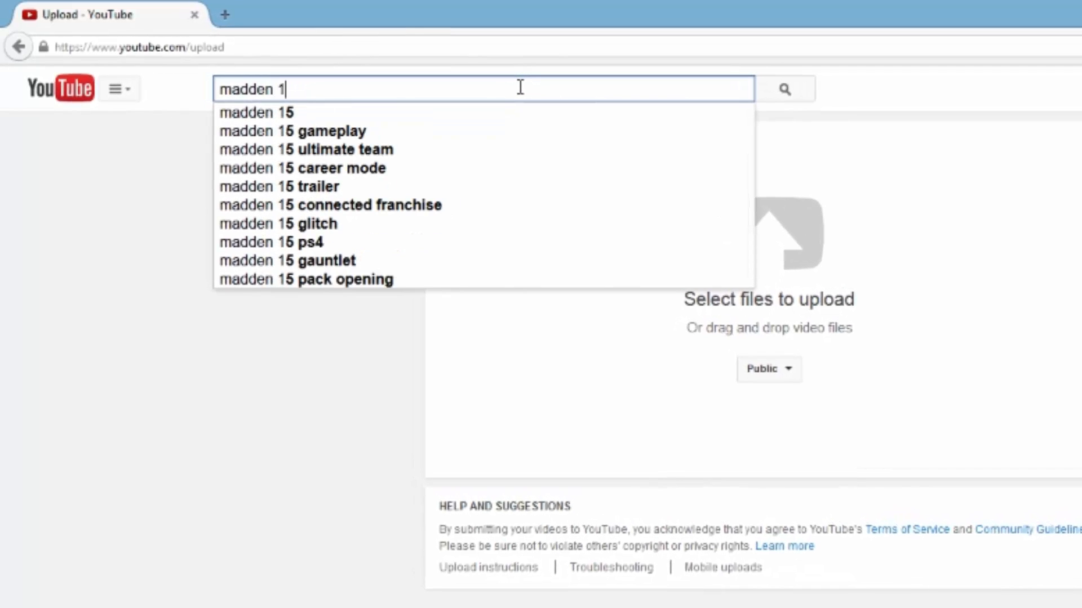
text(5 money play)
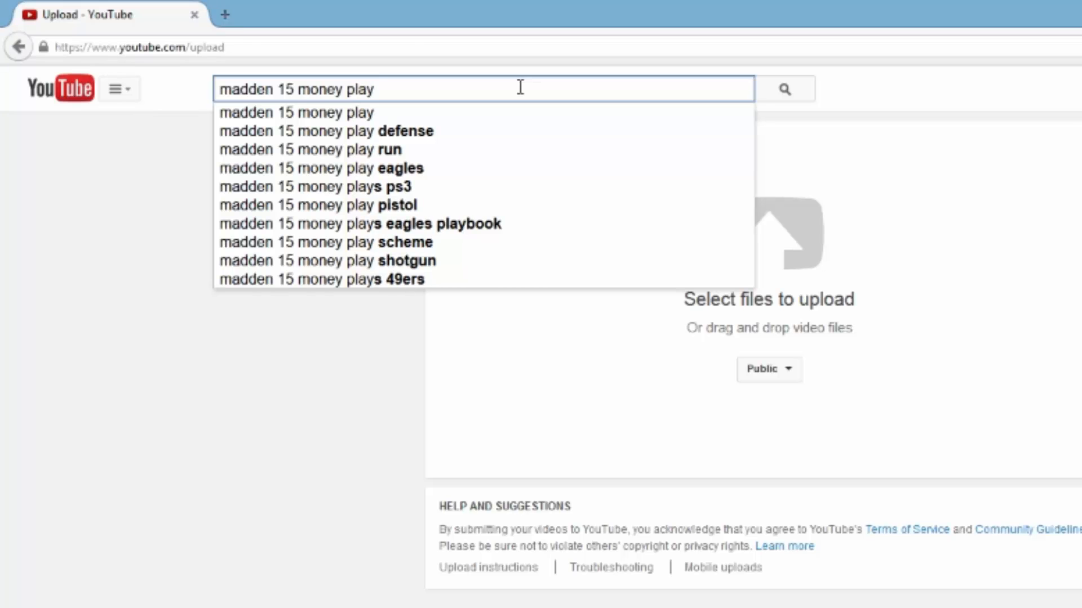
click(784, 88)
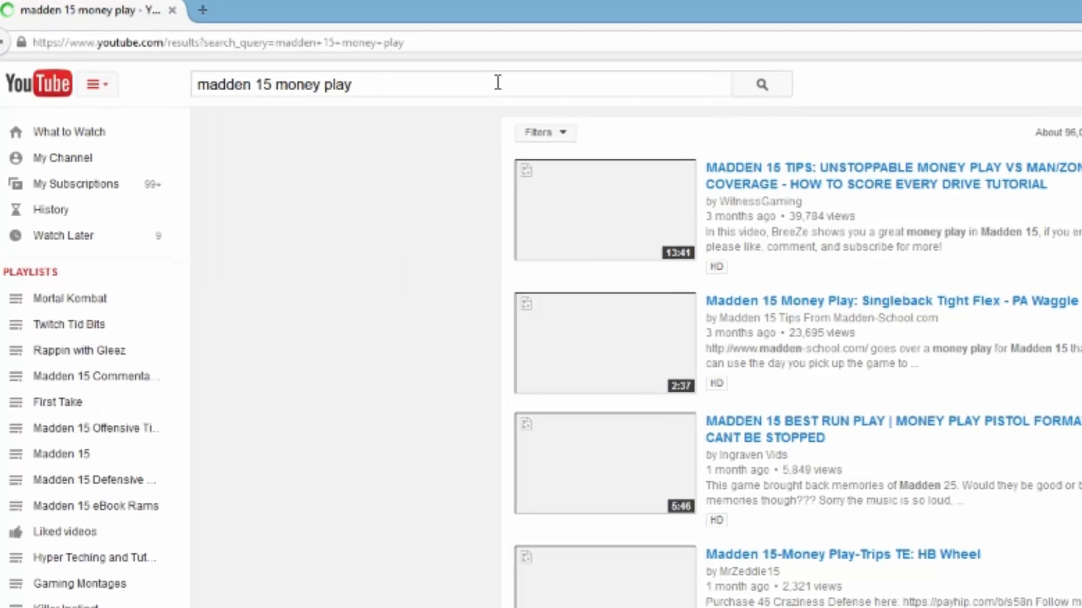
- Scroll through the Madden 15 money play search results
scroll(down, 3)
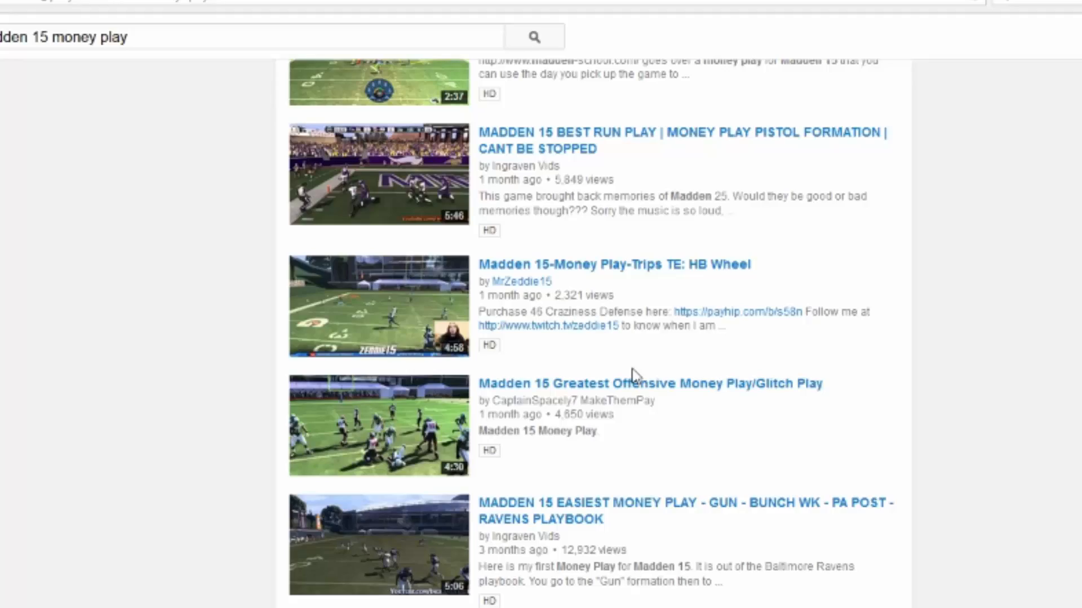
scroll(up, 3)
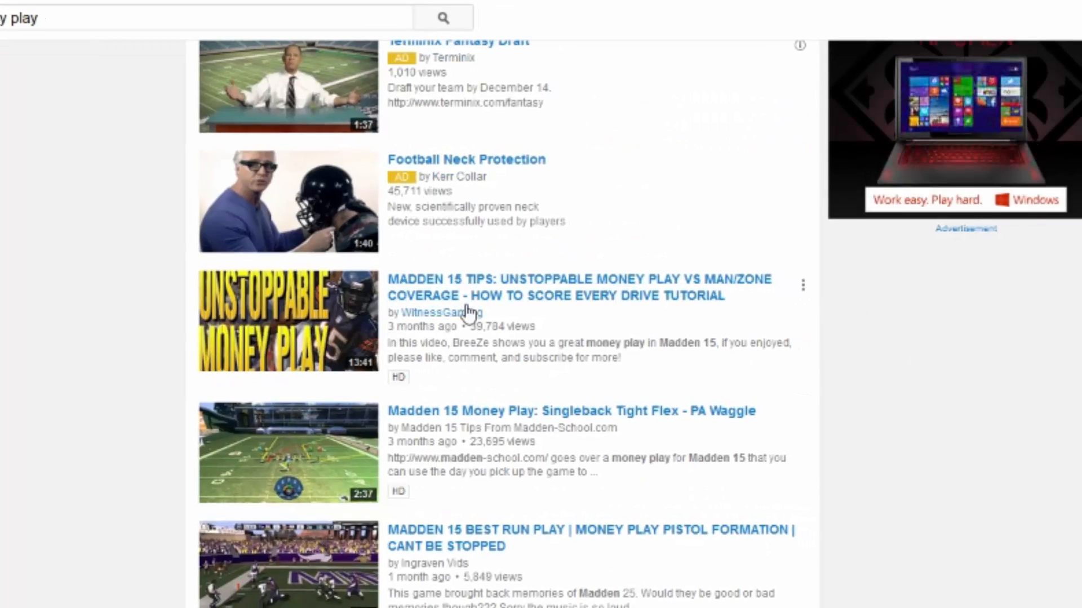
scroll(down, 3)
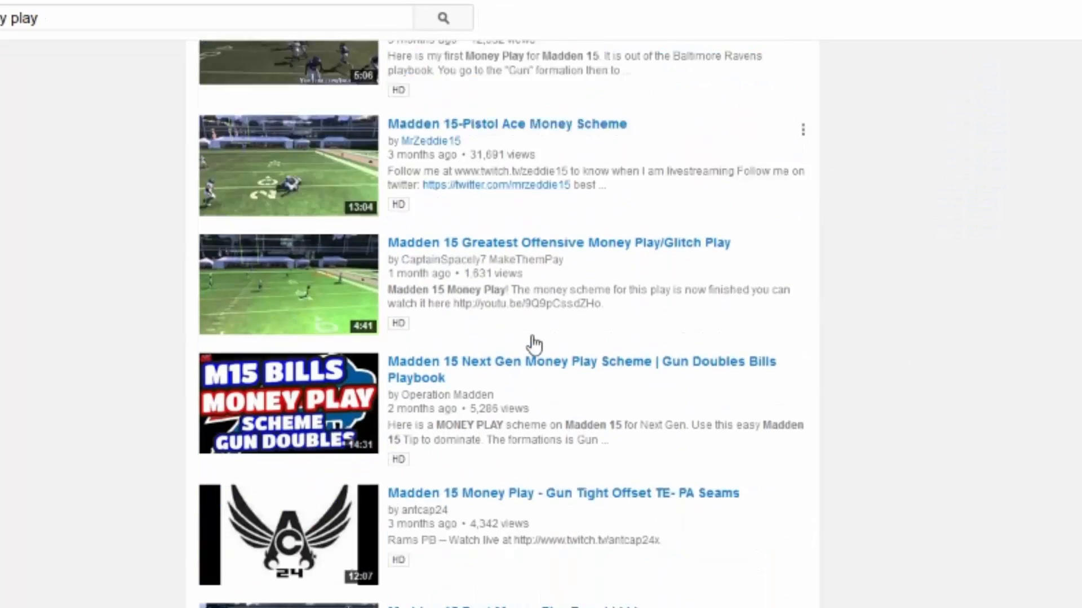
scroll(down, 3)
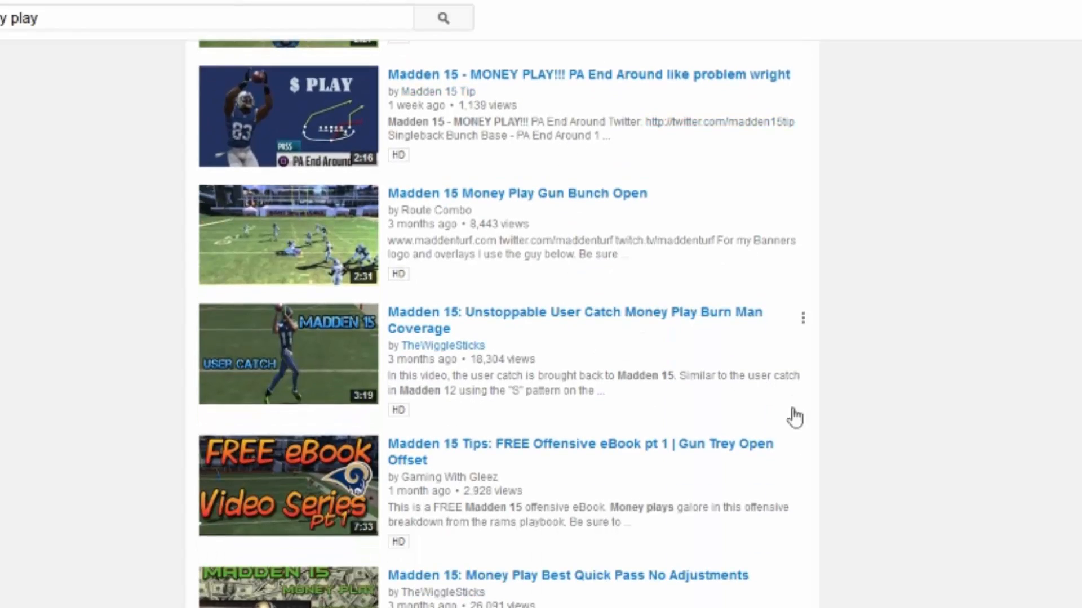
scroll(down, 3)
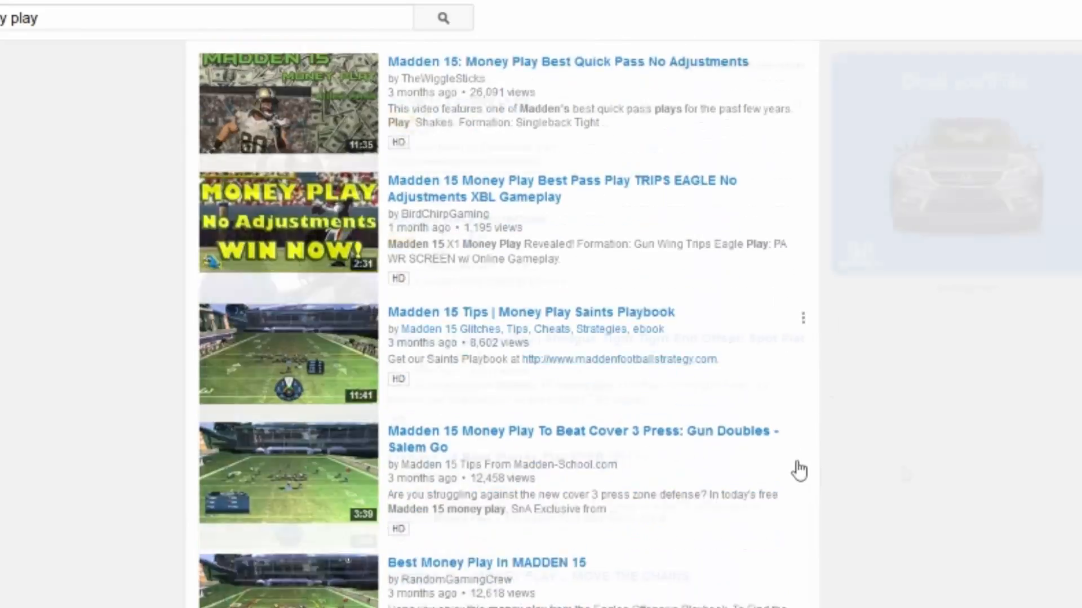
scroll(down, 3)
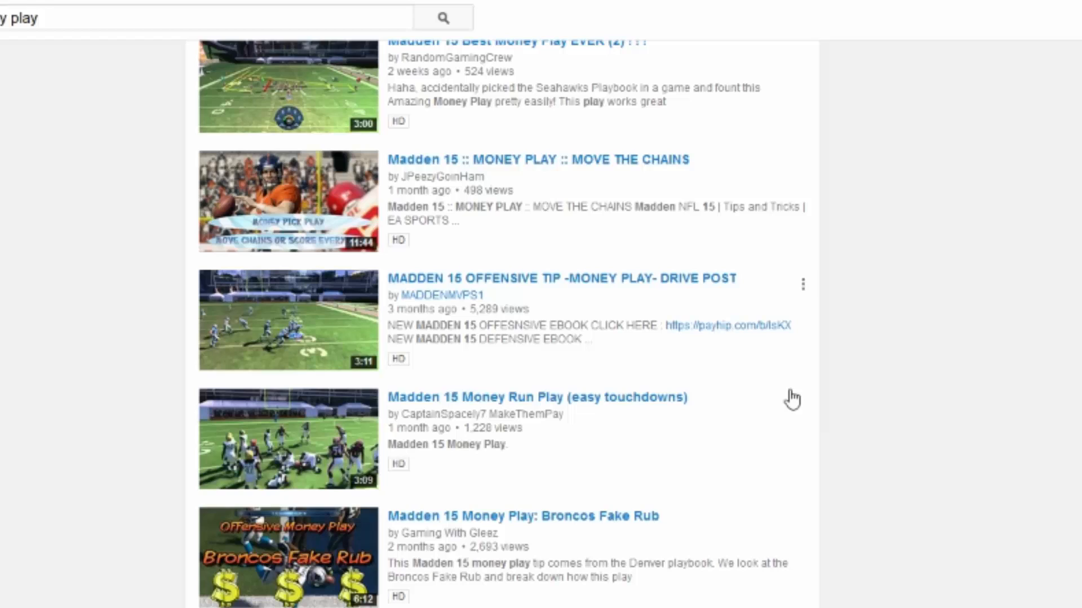
scroll(down, 3)
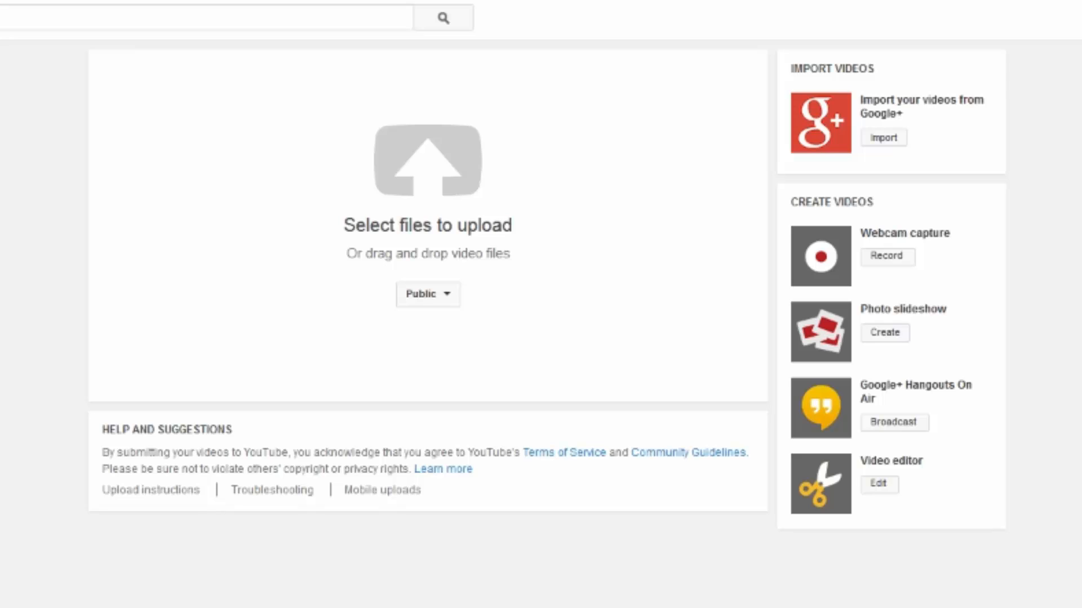
mouse_move(439, 146)
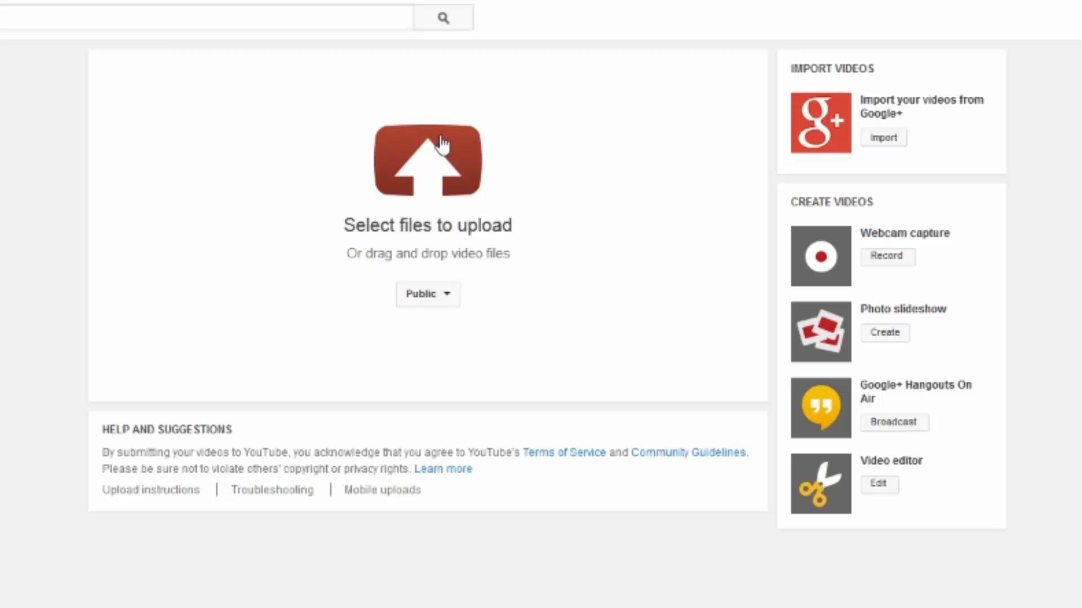
mouse_move(431, 173)
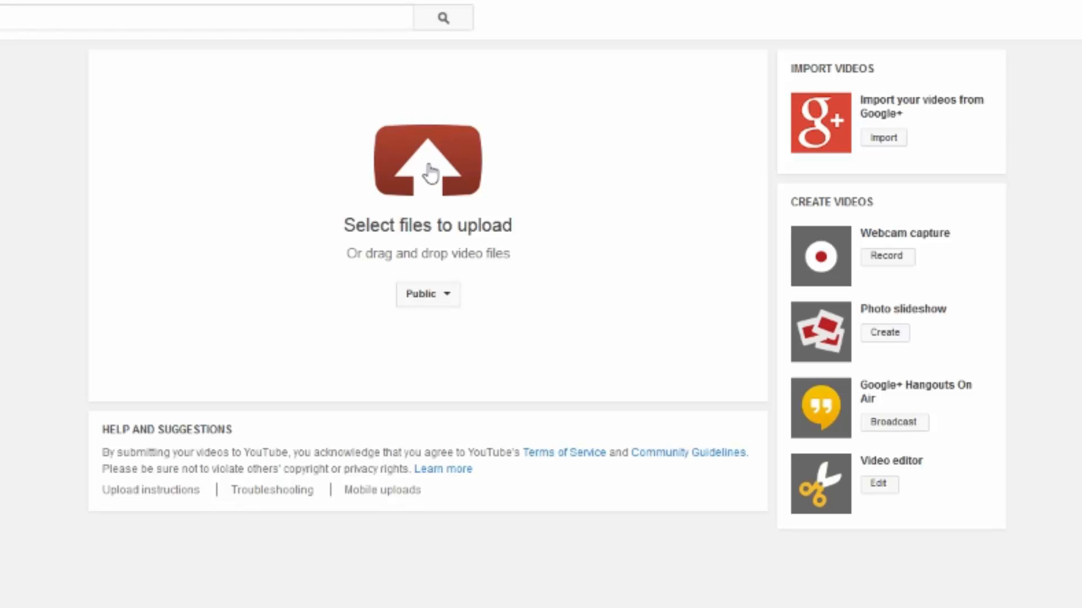
mouse_move(450, 166)
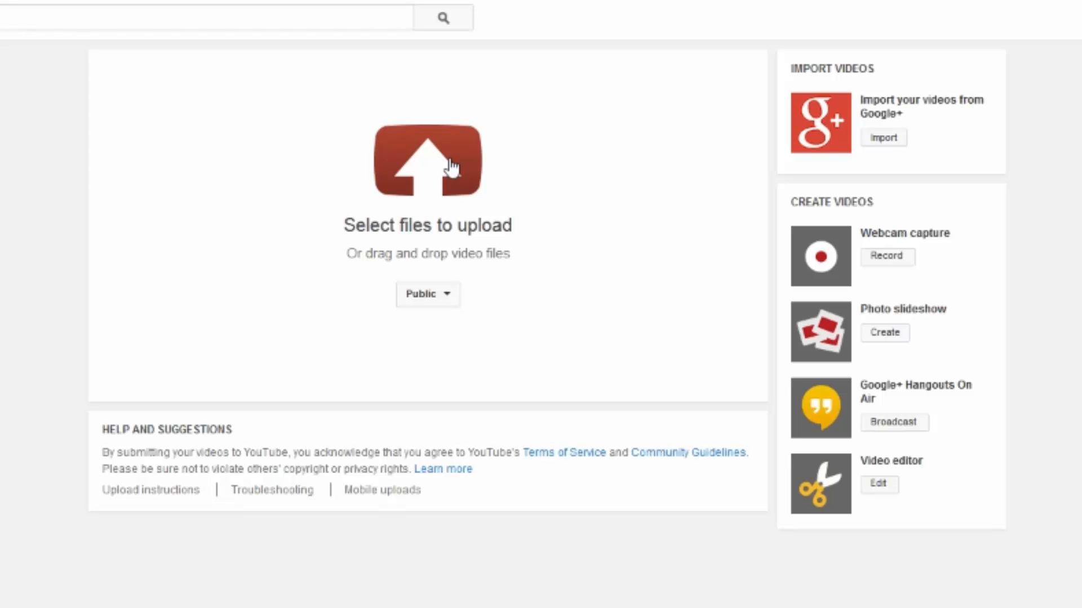
mouse_move(448, 169)
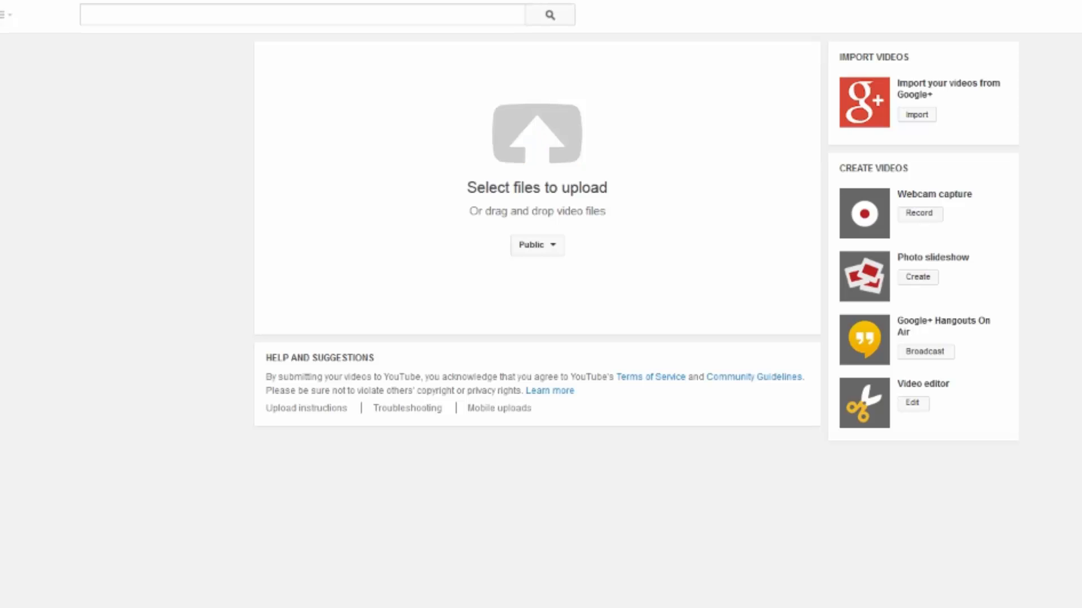
- Pick 'curse union for gamers partnership review.mp4' and start uploading it
click(536, 135)
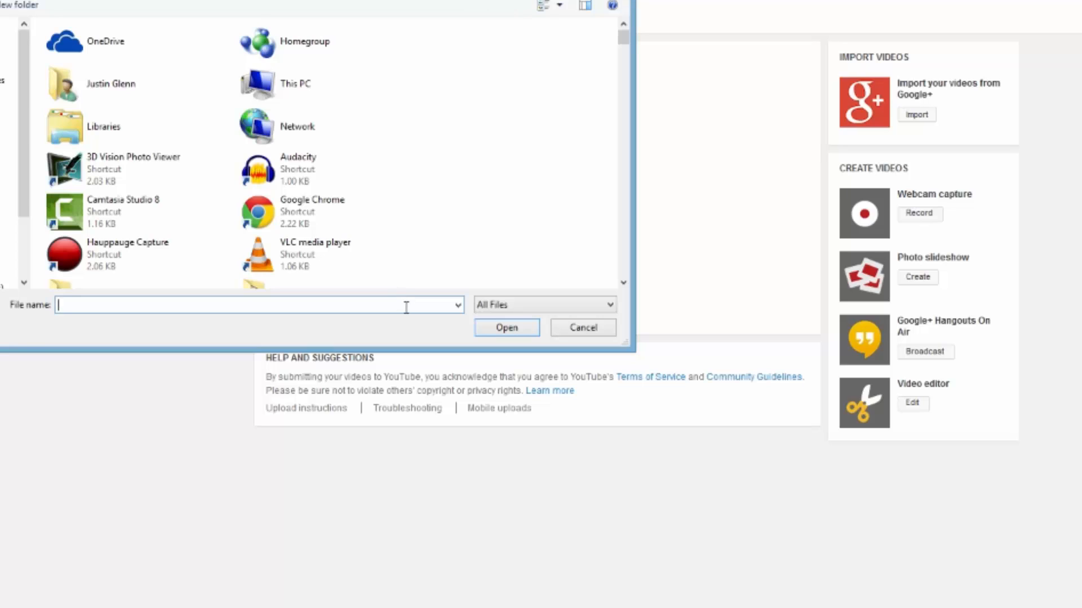
text(cu)
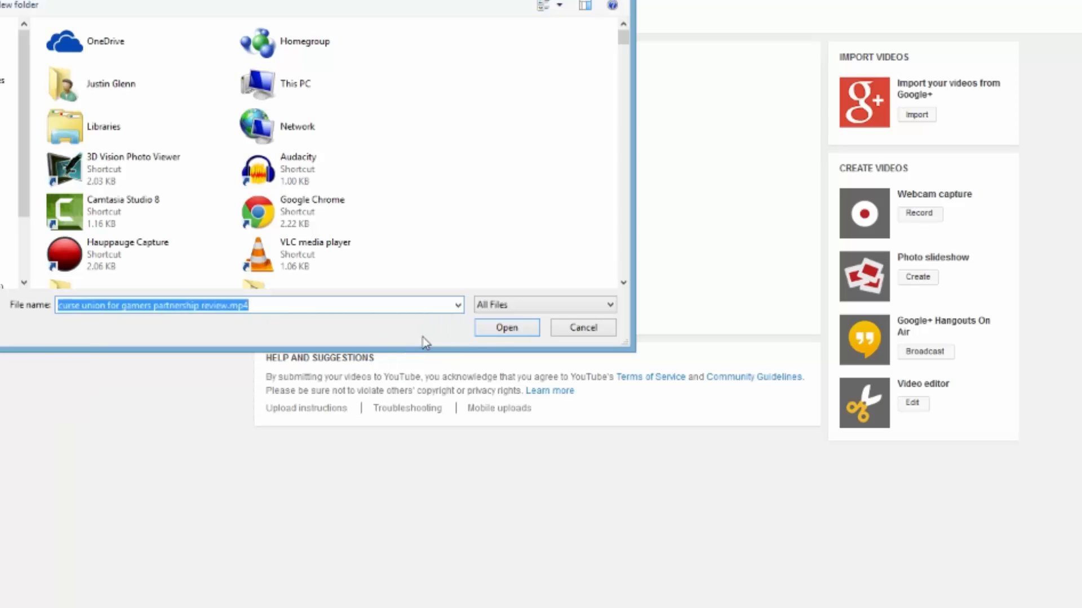
click(506, 328)
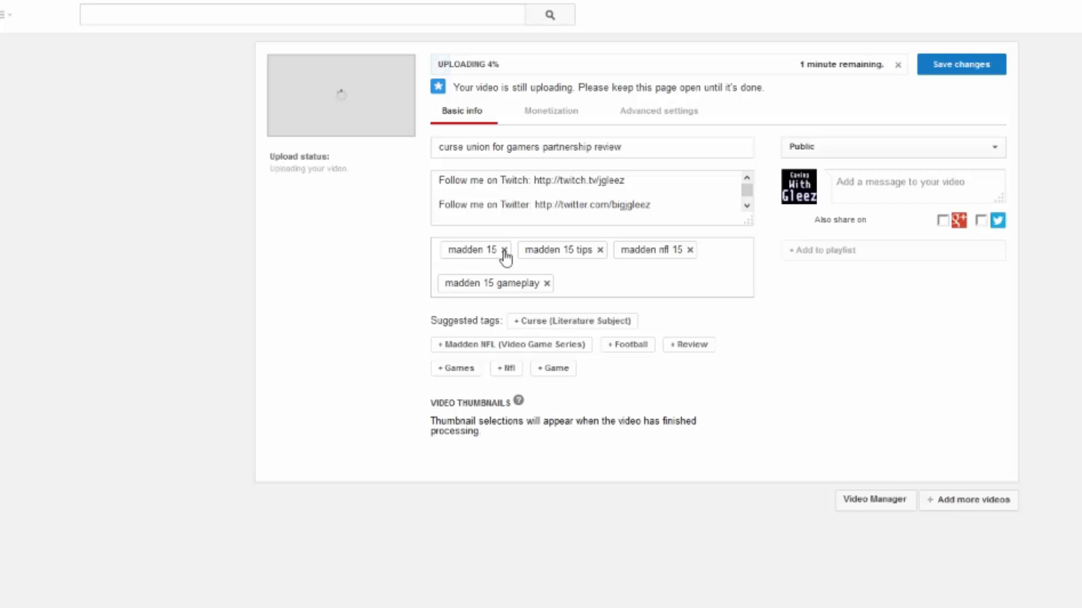
- Remove the pre-filled madden 15 and madden 15 gameplay tag chips
click(505, 250)
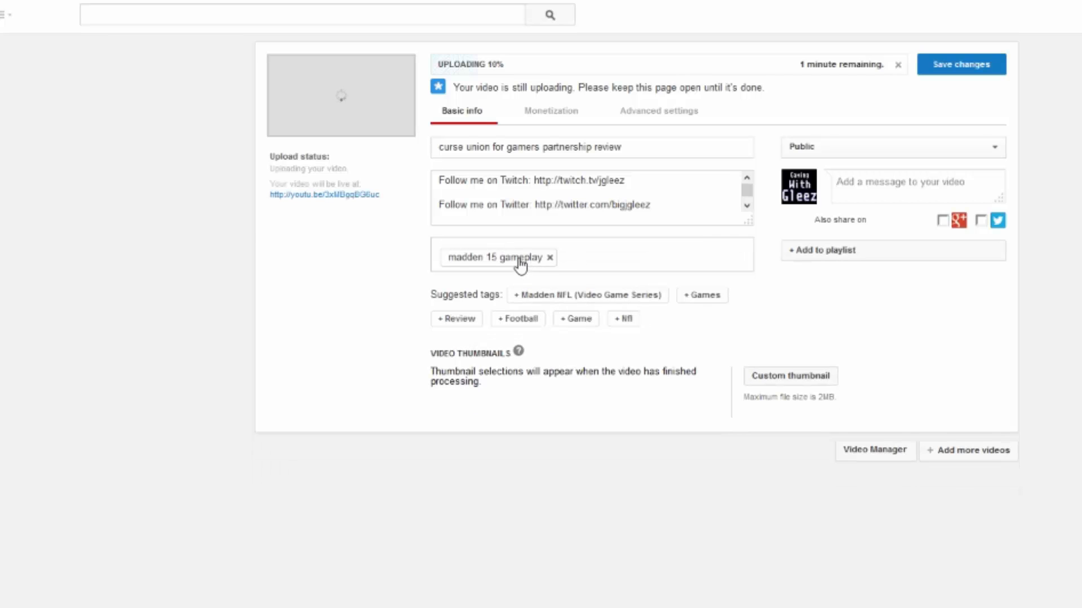
click(550, 257)
text(C)
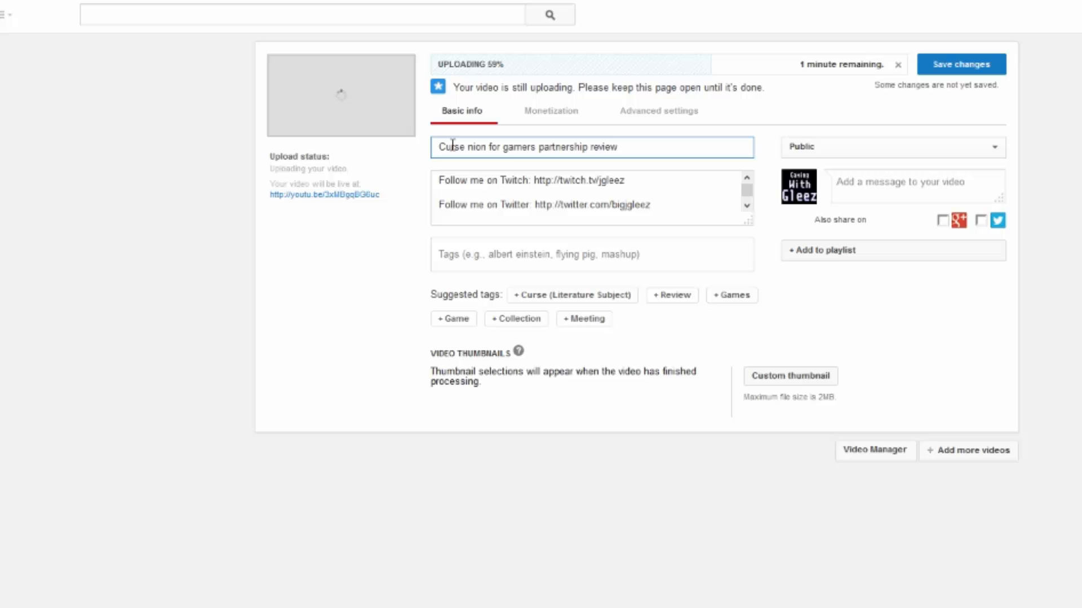
- Retype the title as 'Curse Union for Gamers Partnership Review'
text(Union)
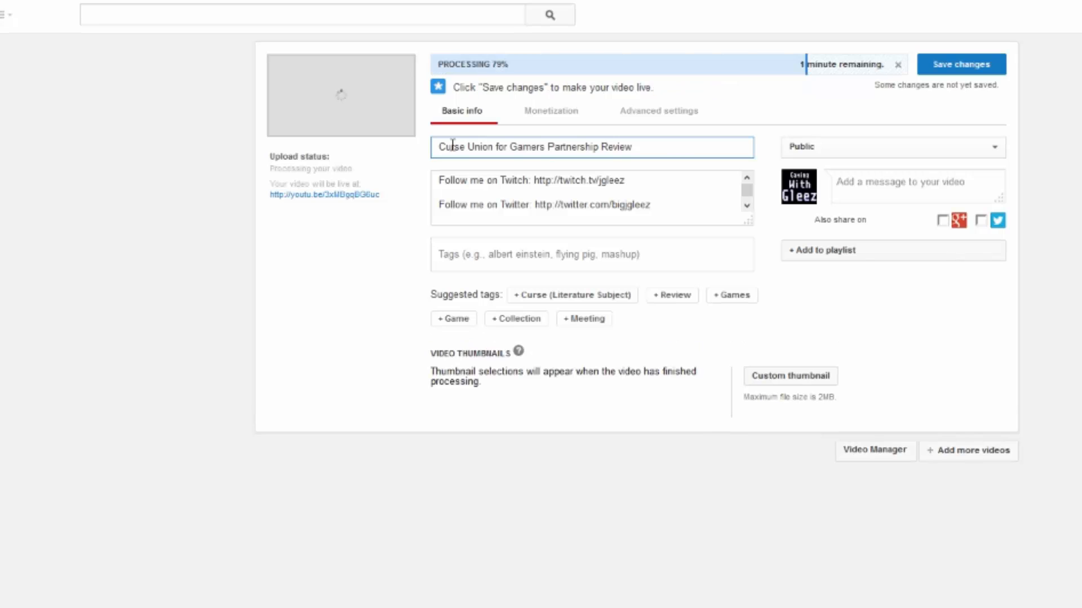
mouse_move(873, 351)
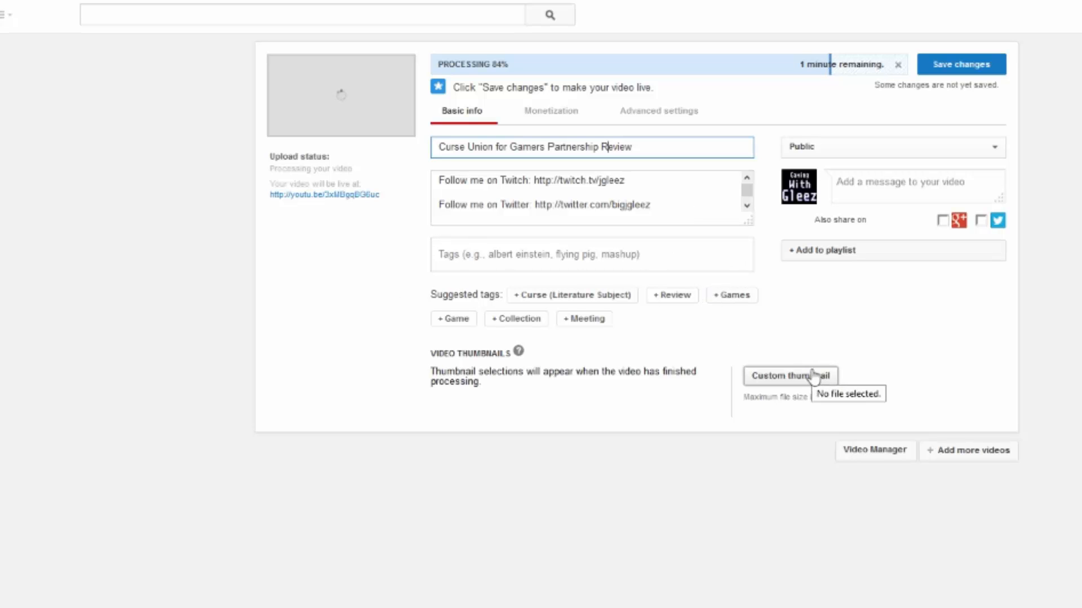
- Choose the Curse partnership review PNG as the custom thumbnail
click(790, 376)
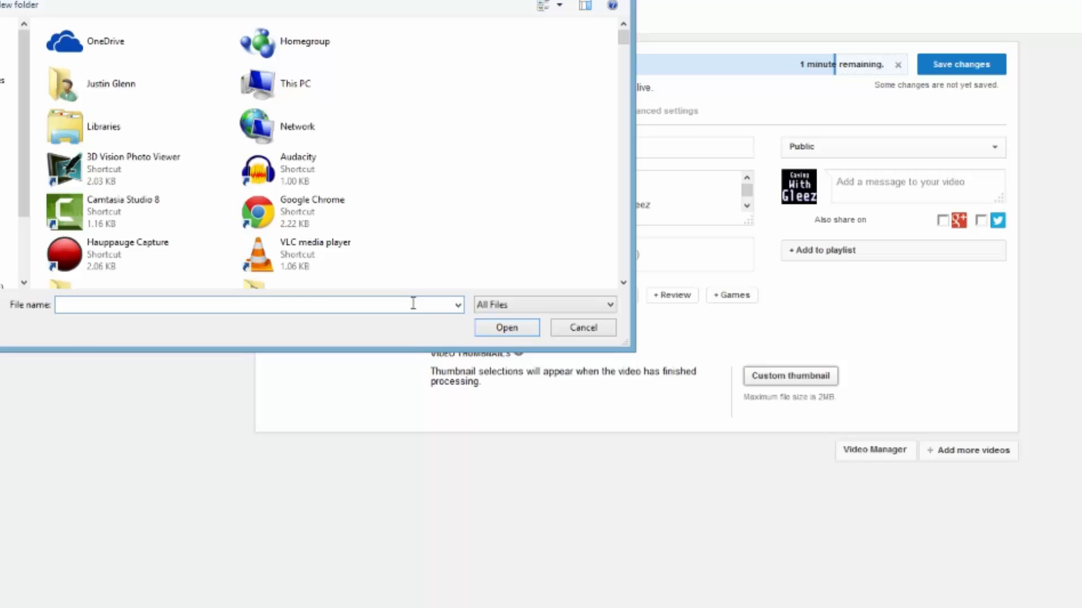
text(cur)
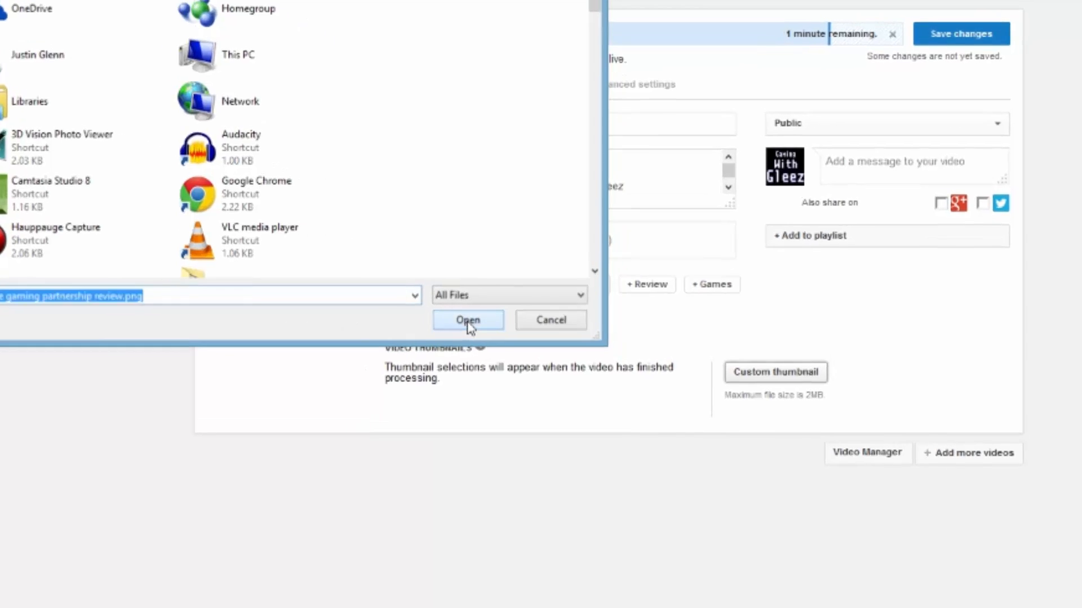
click(466, 319)
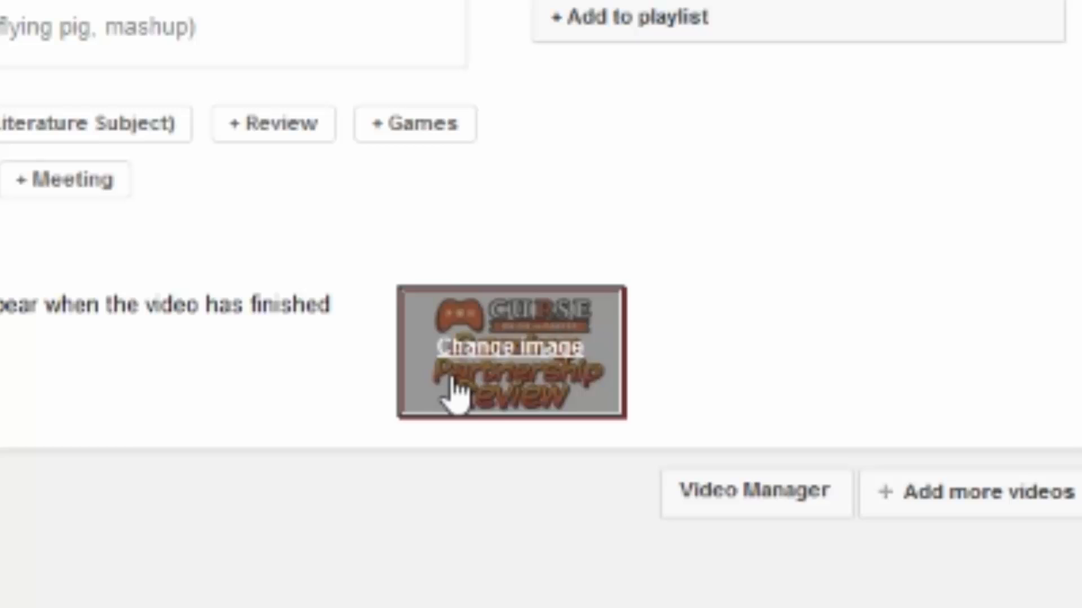
mouse_move(833, 325)
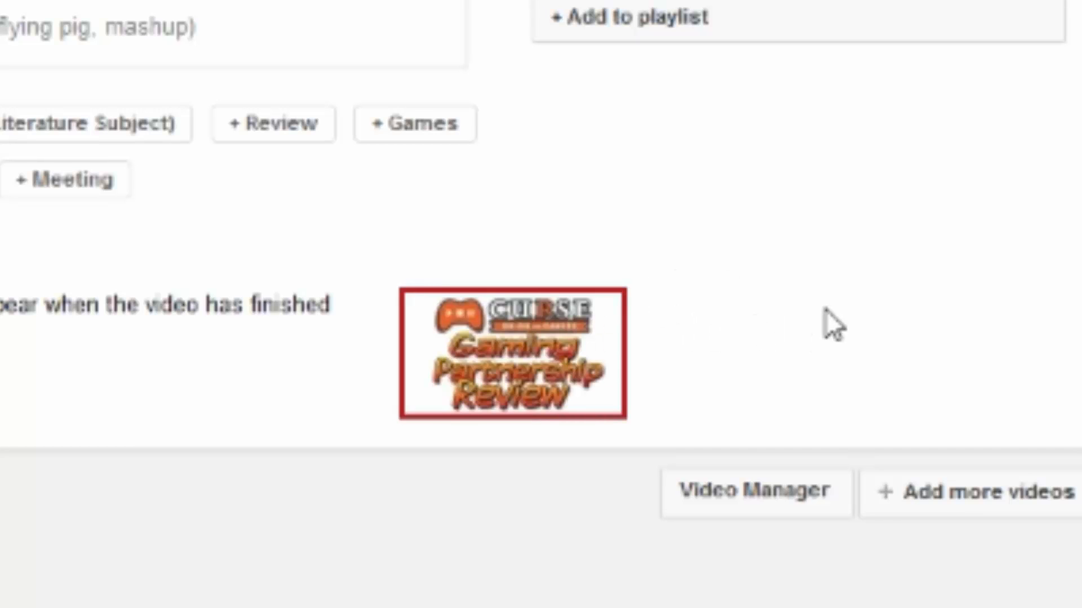
mouse_move(832, 266)
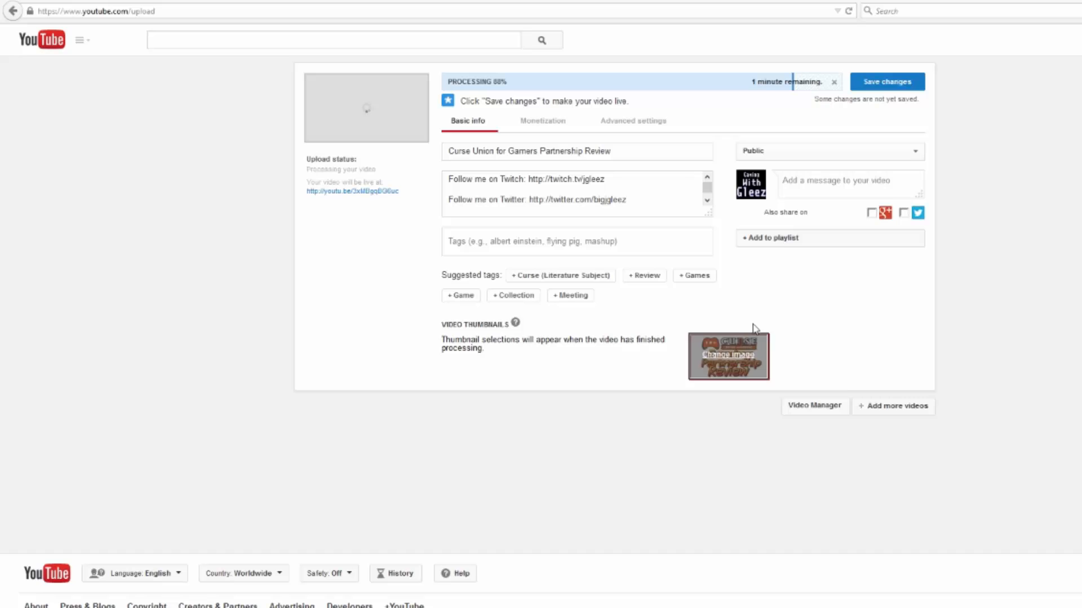
mouse_move(666, 174)
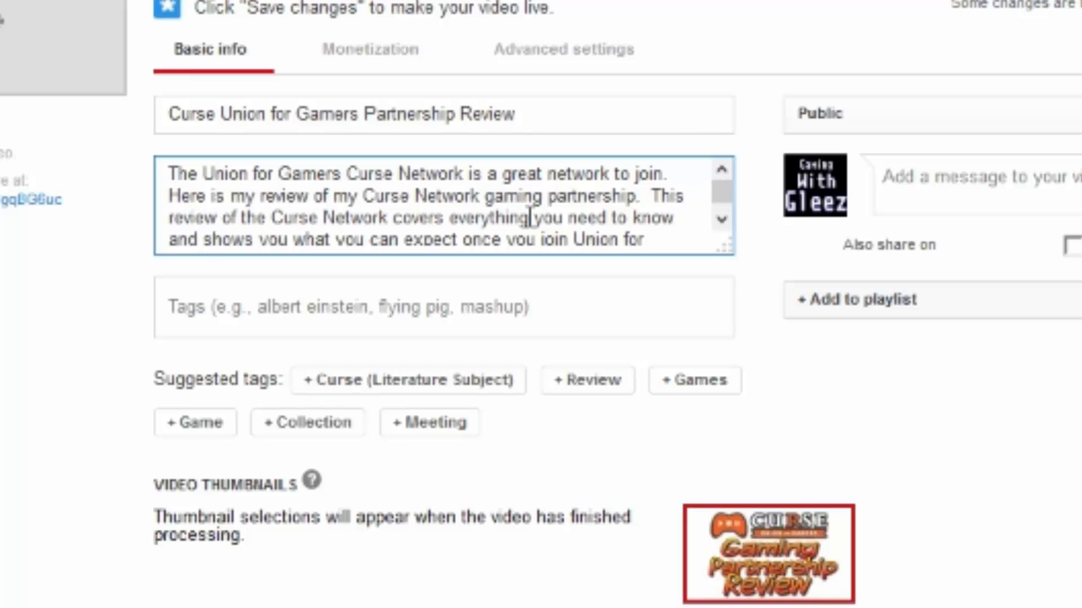
mouse_move(340, 240)
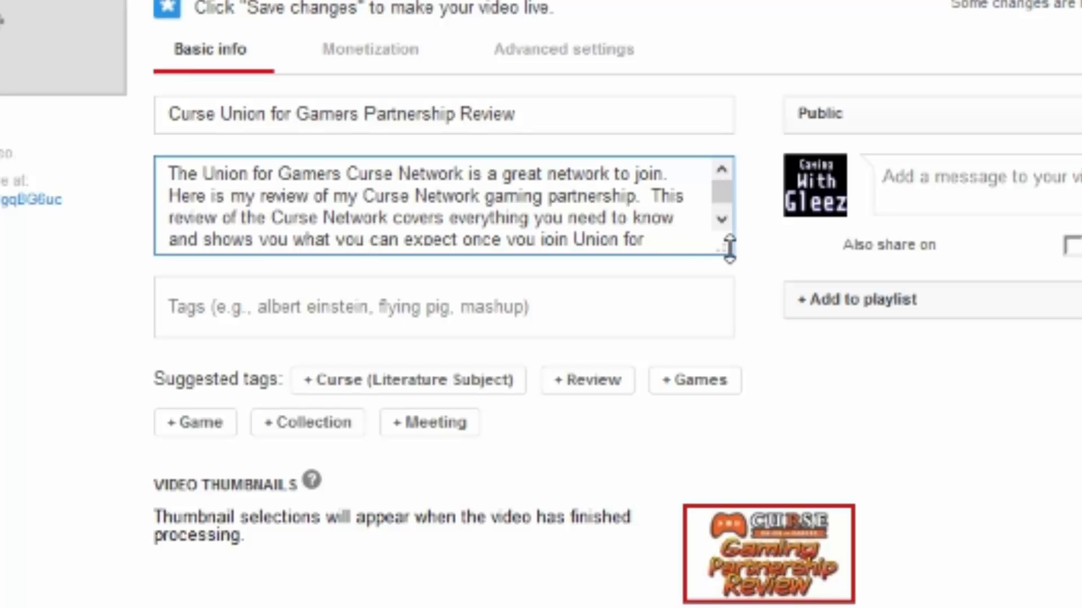
scroll(down, 3)
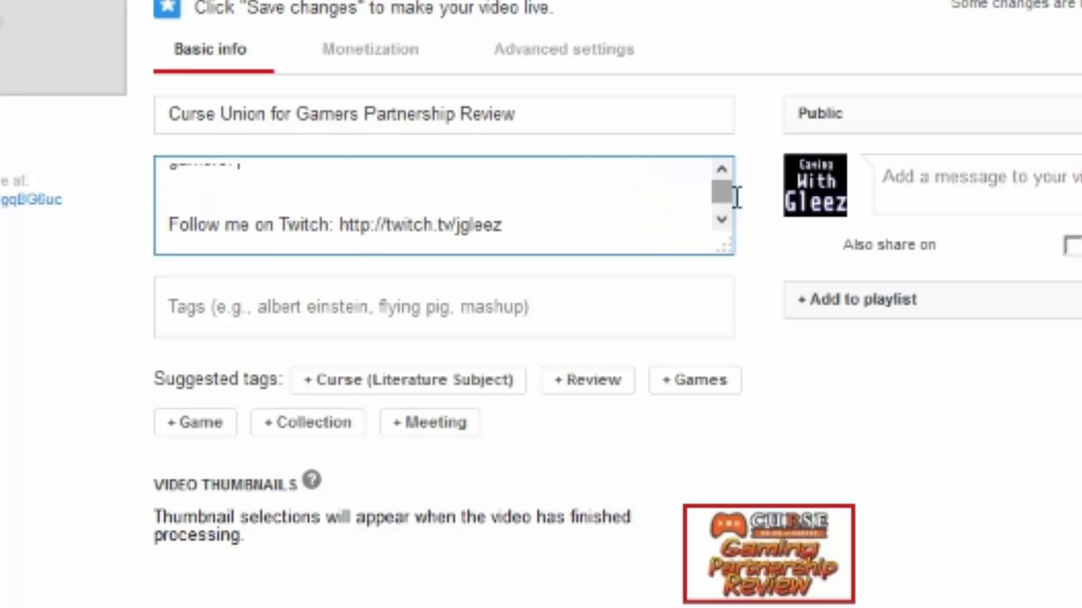
scroll(up, 3)
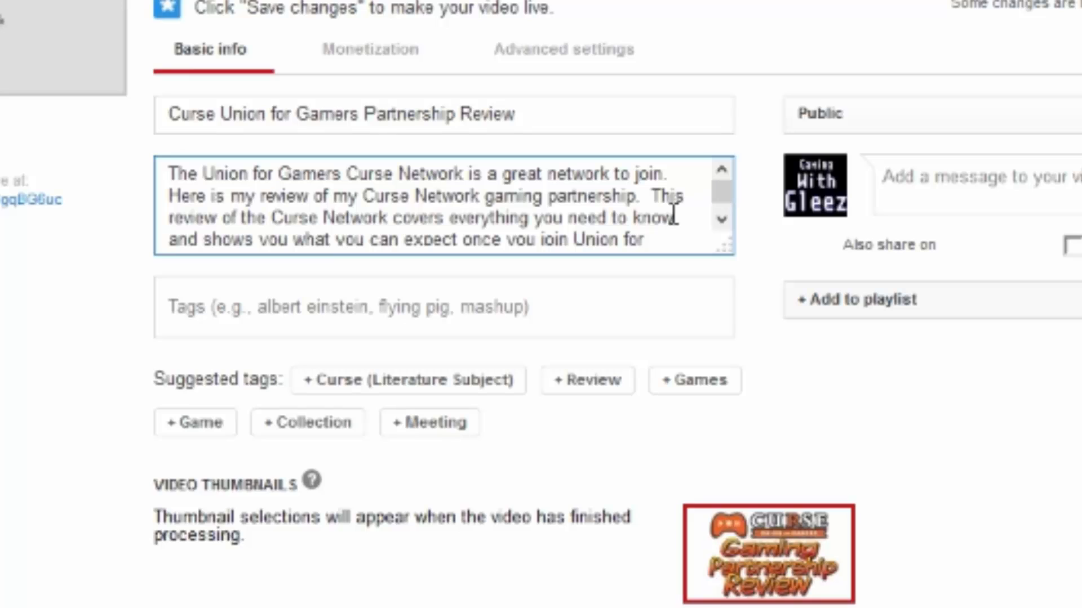
click(441, 306)
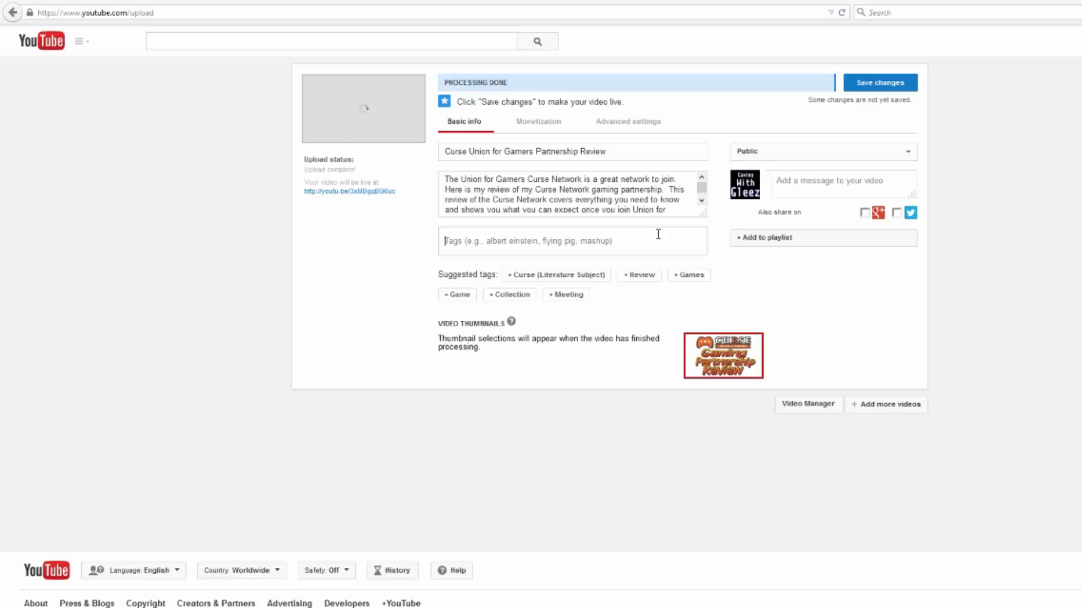
- Add the tags 'curse network' and 'curse network review' among the Curse keyword tags
text(crs)
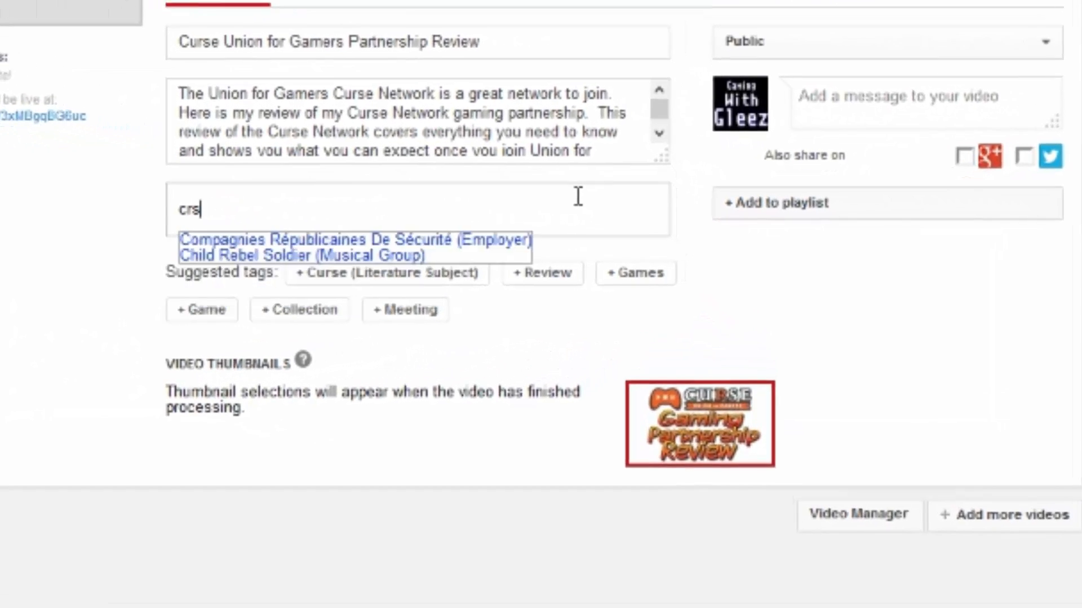
text(e network)
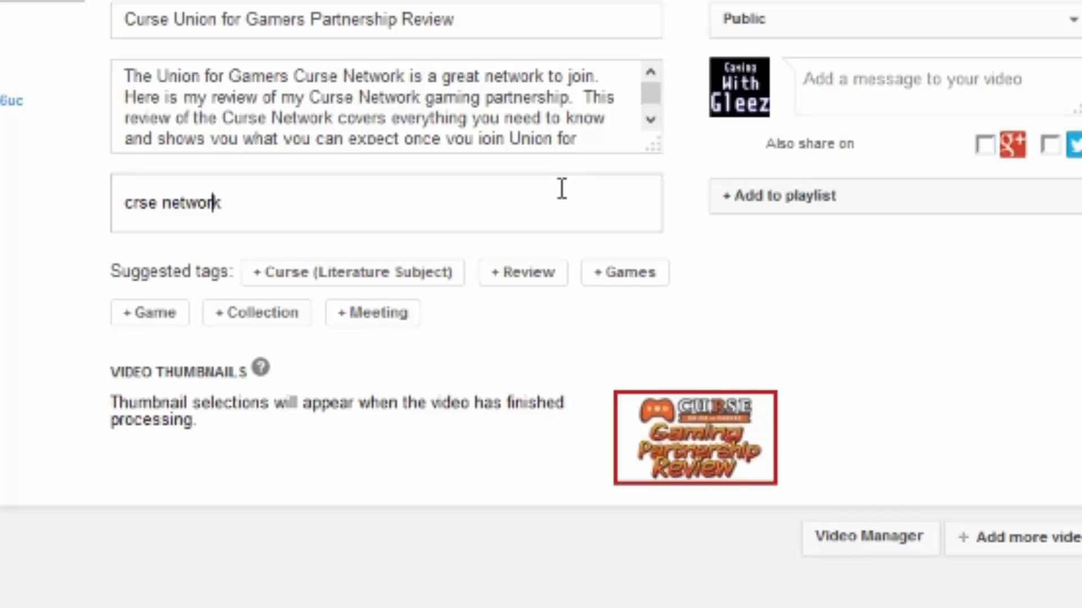
text(u)
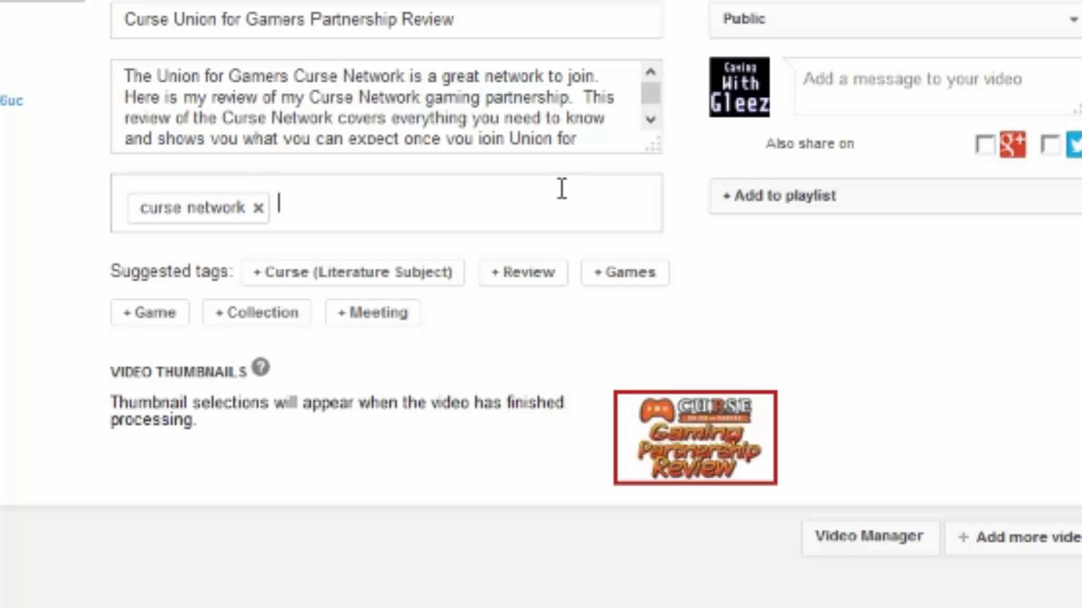
text(curse n)
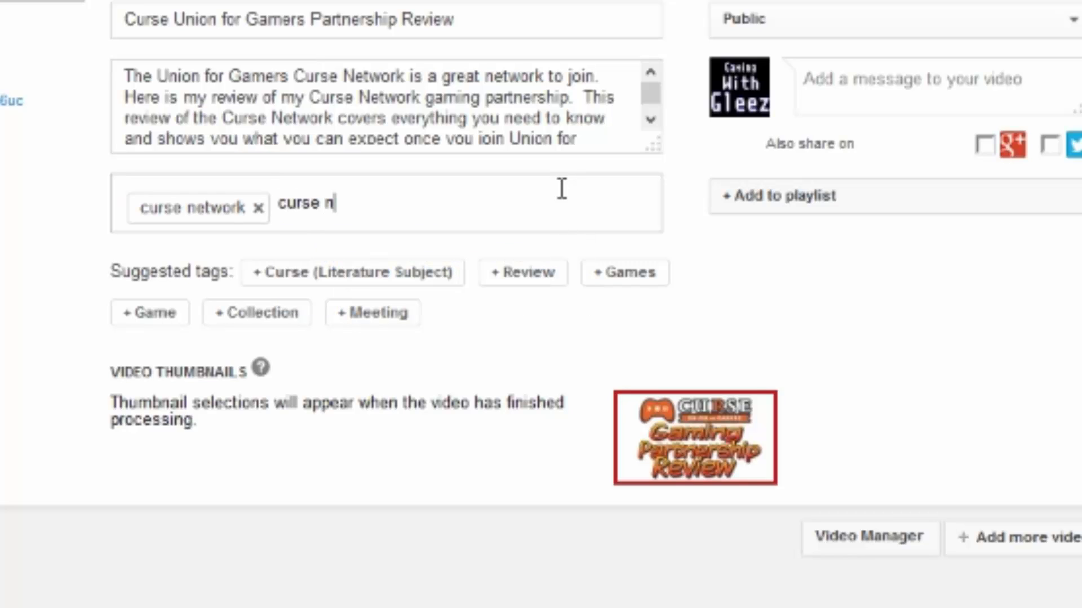
text(etwork revi)
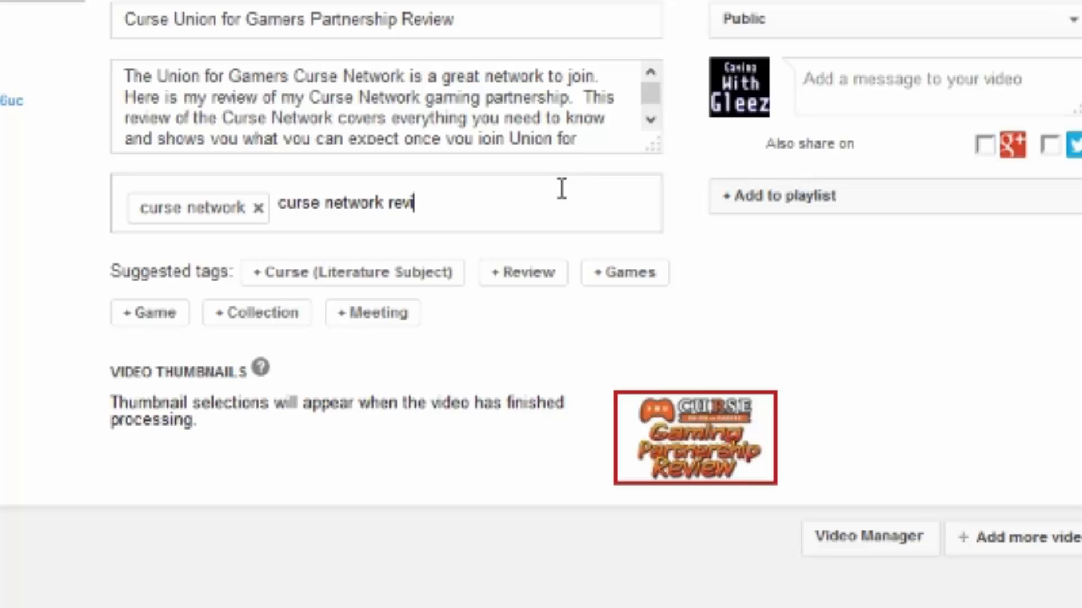
text(ew)
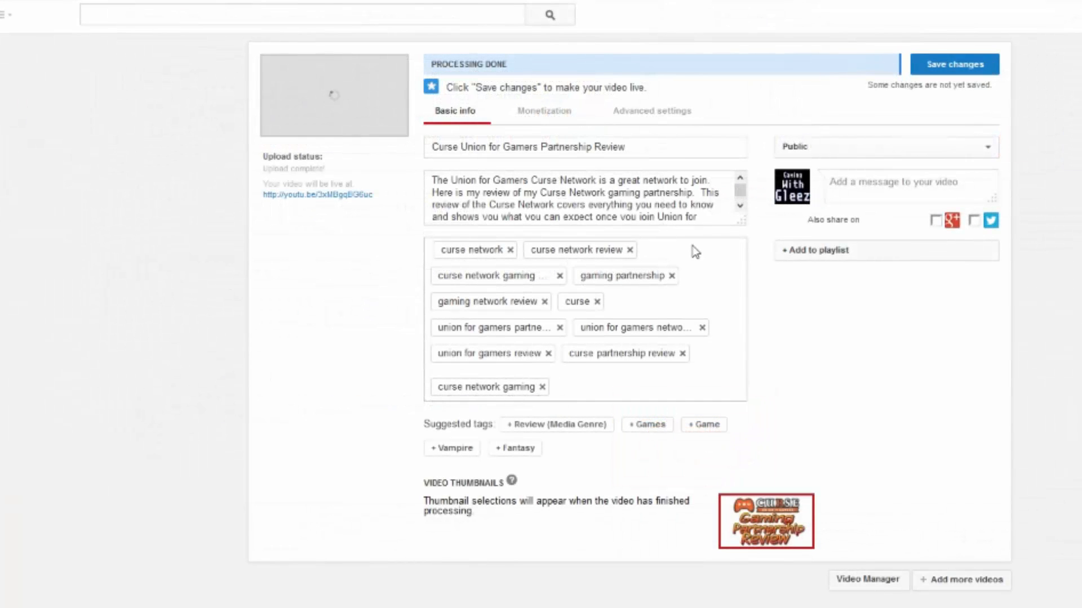
scroll(down, 3)
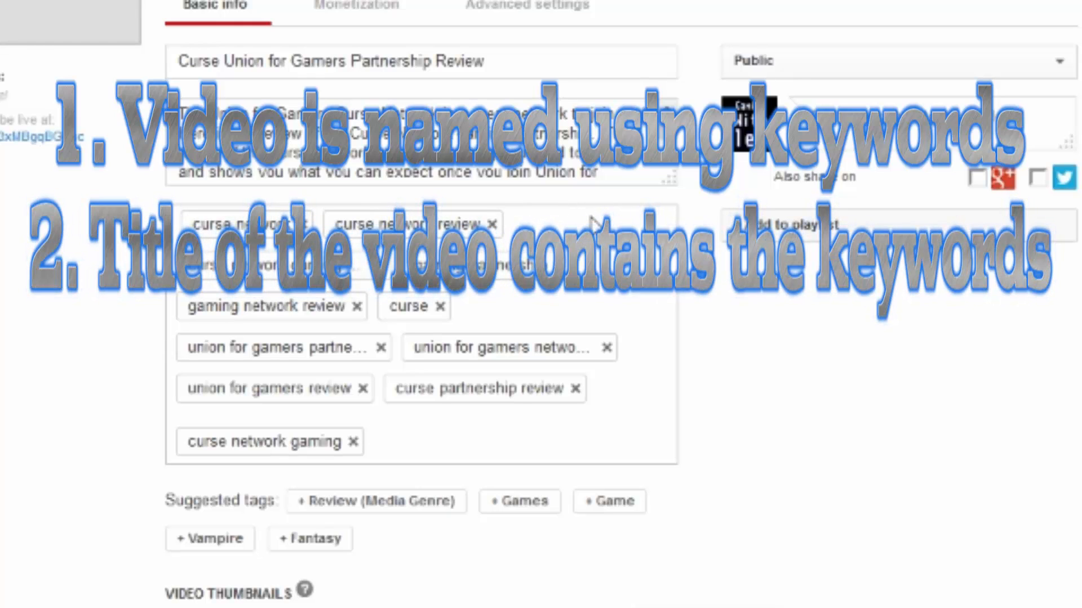
click(373, 441)
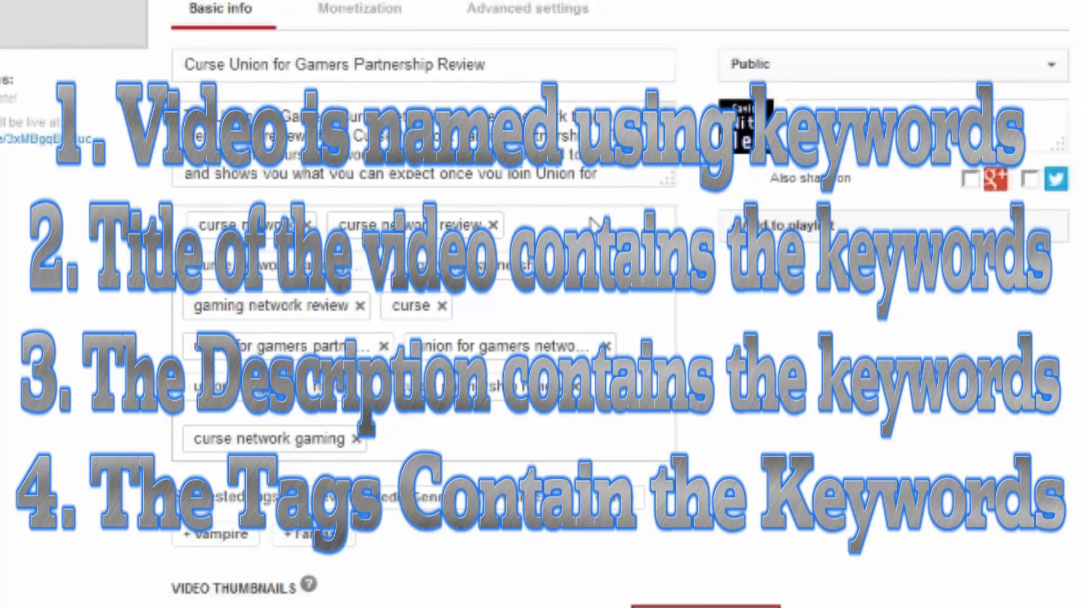
scroll(down, 3)
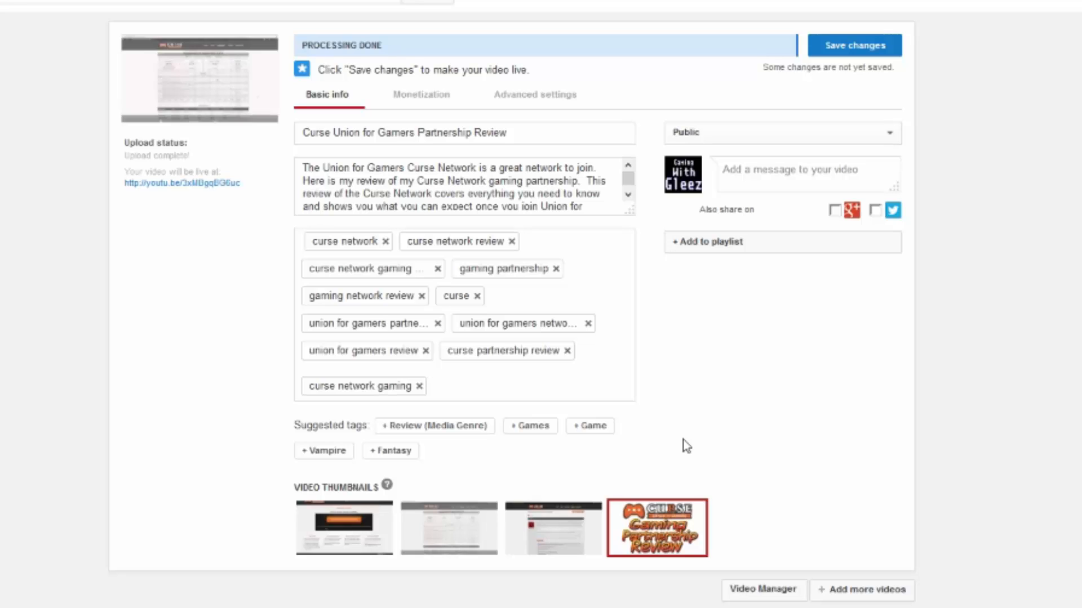
click(432, 384)
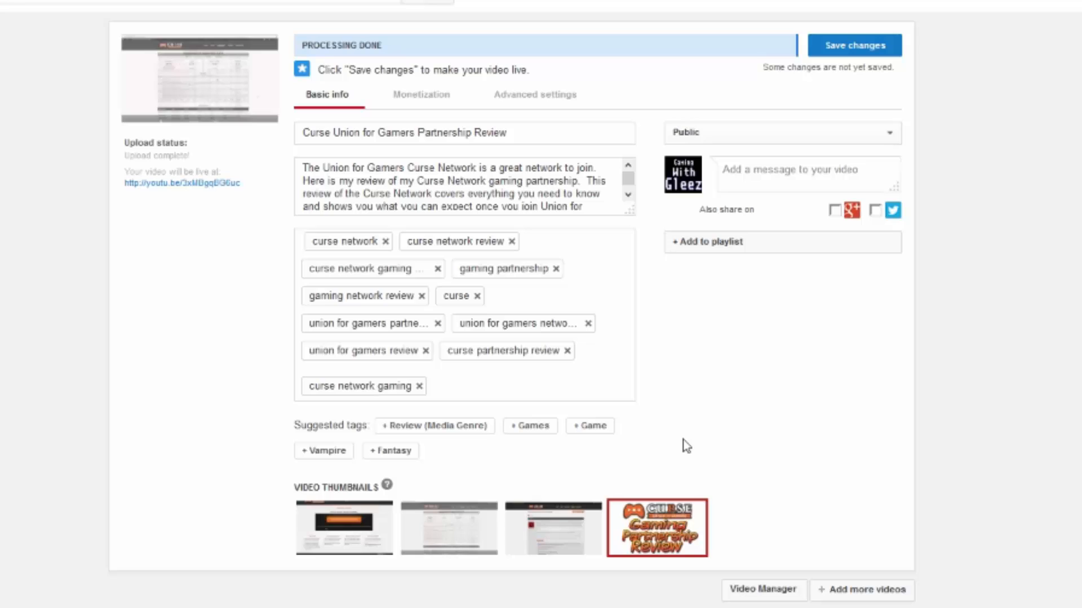
click(431, 385)
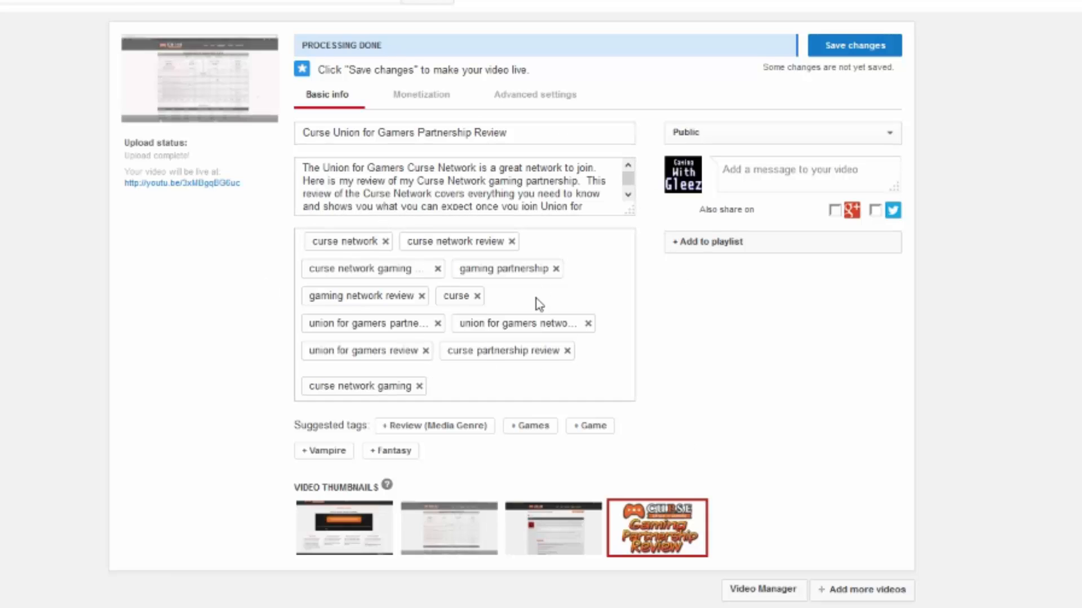
mouse_move(797, 401)
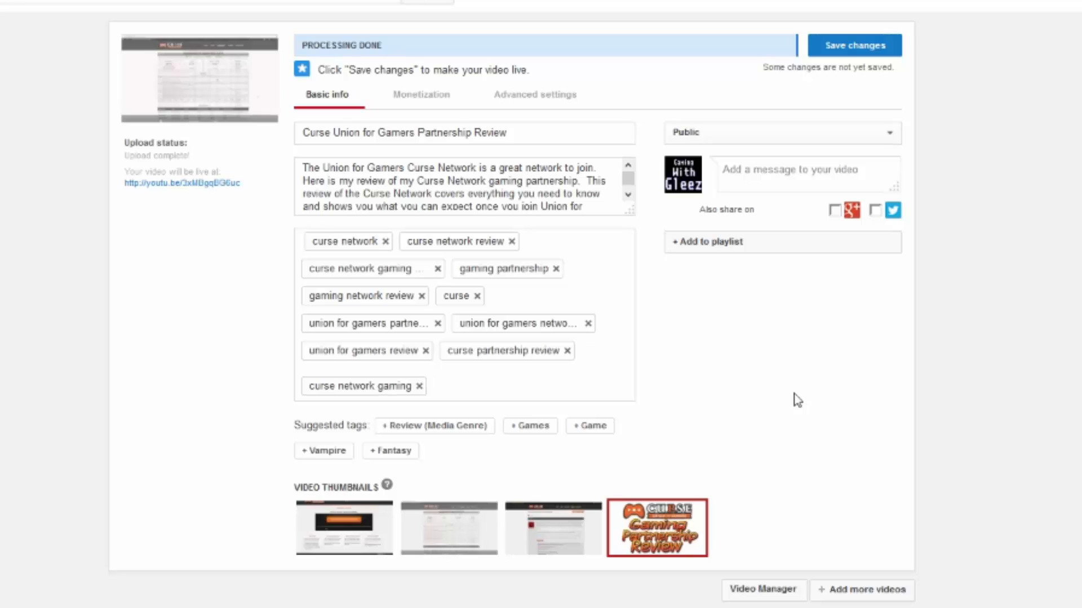
click(431, 386)
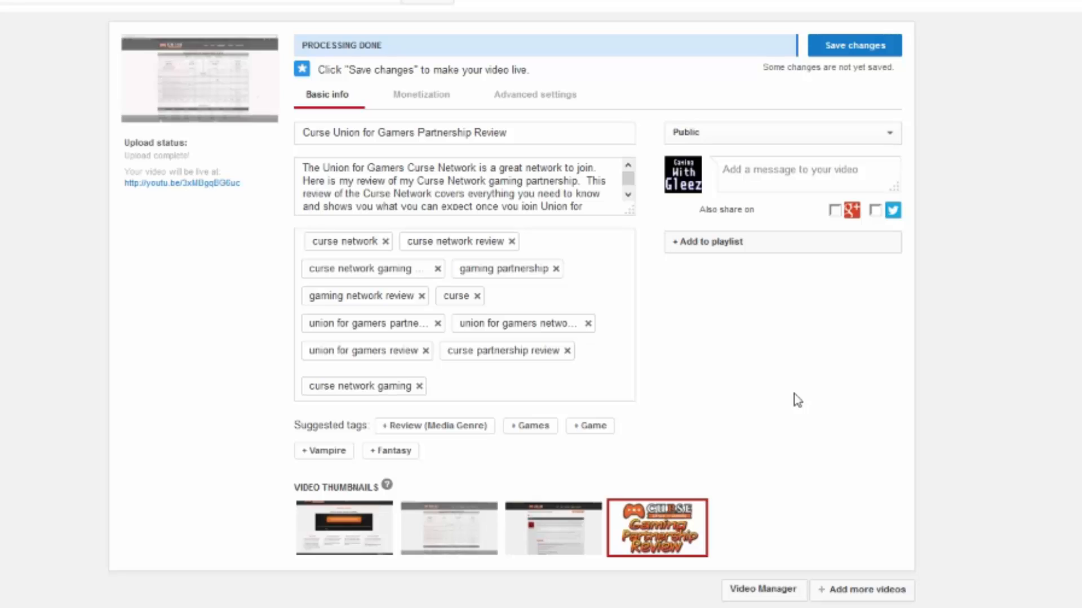
click(432, 385)
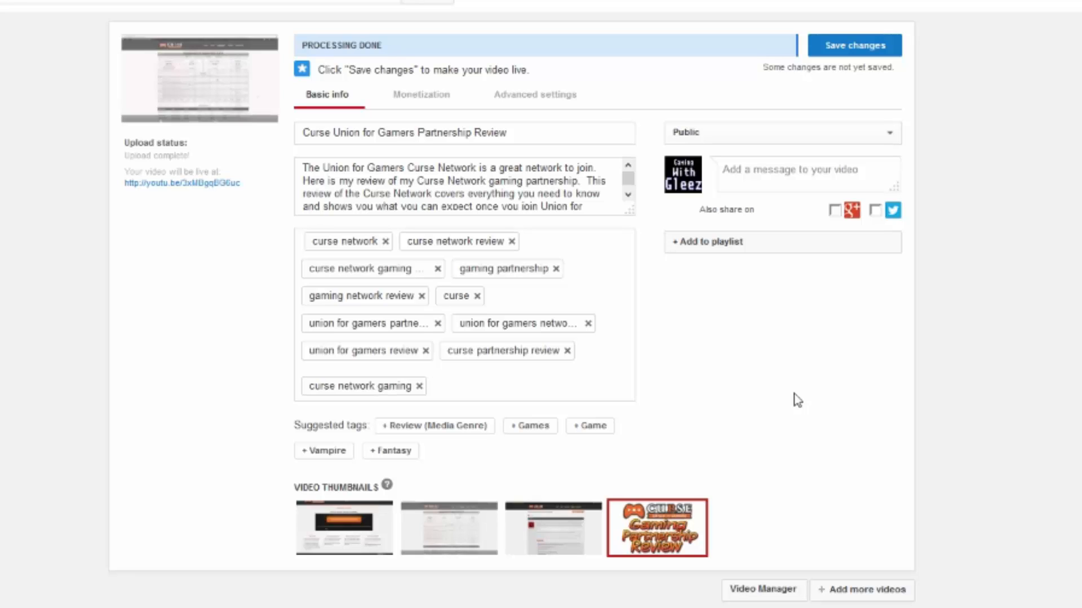
click(449, 383)
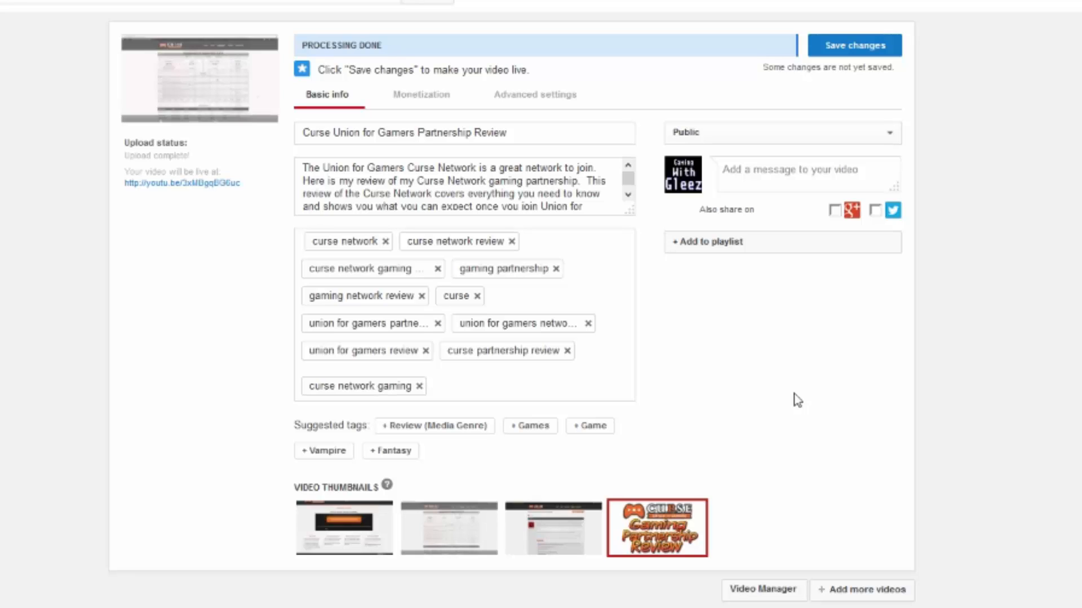
click(432, 386)
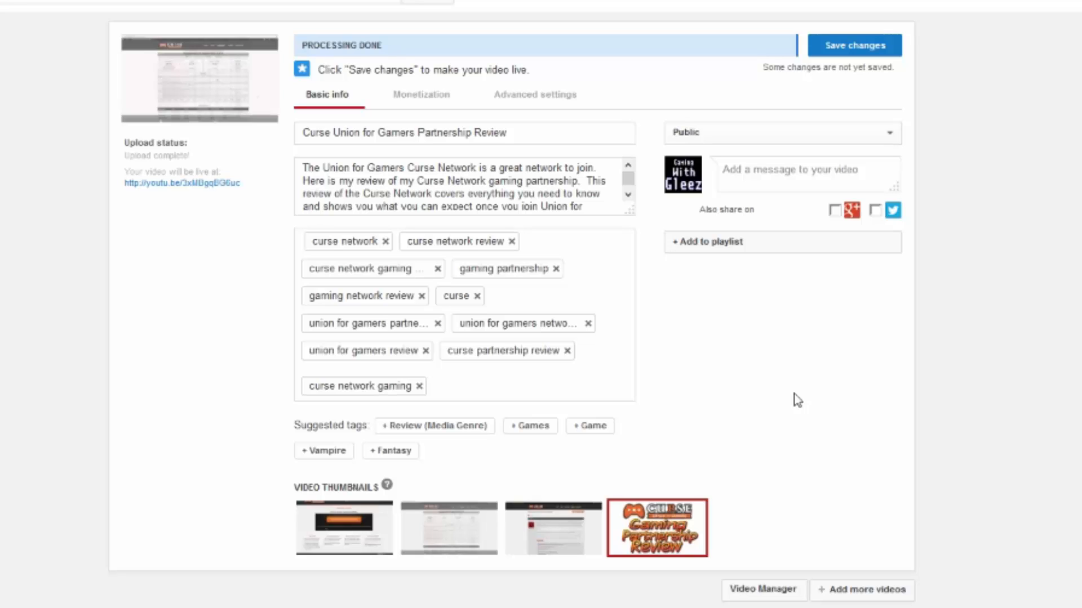
click(455, 385)
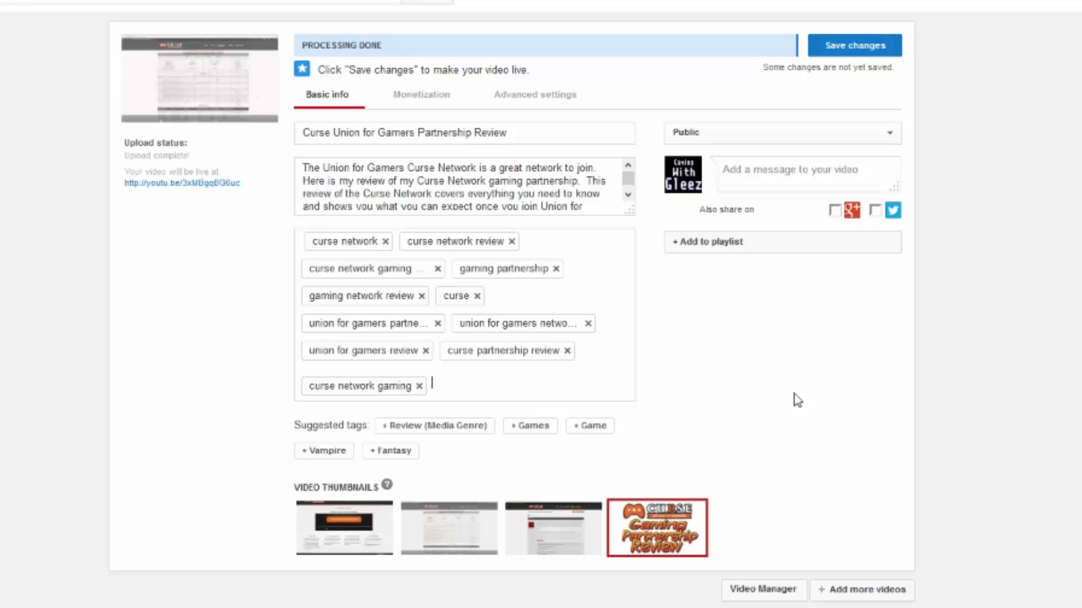